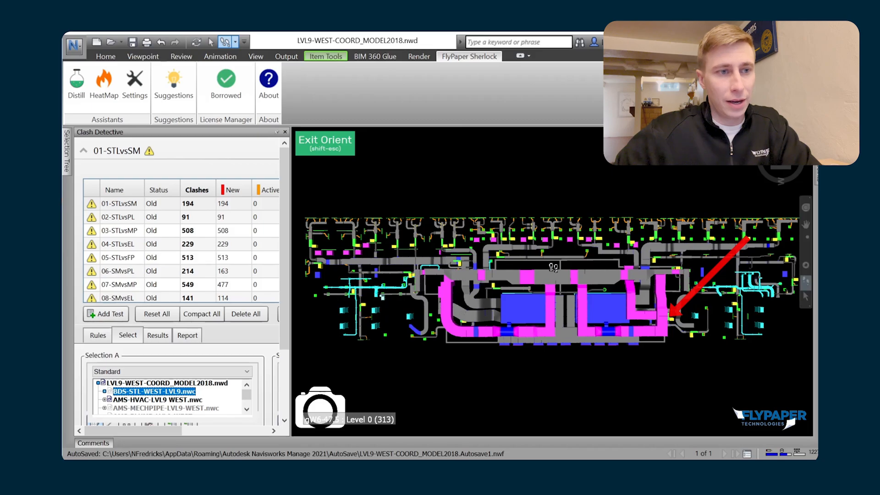
pyautogui.moveTo(352, 172)
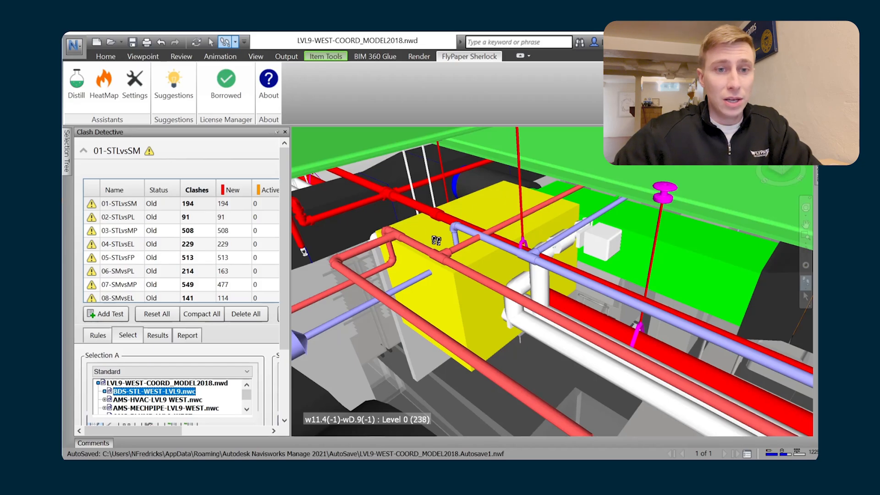
pyautogui.moveTo(565, 260)
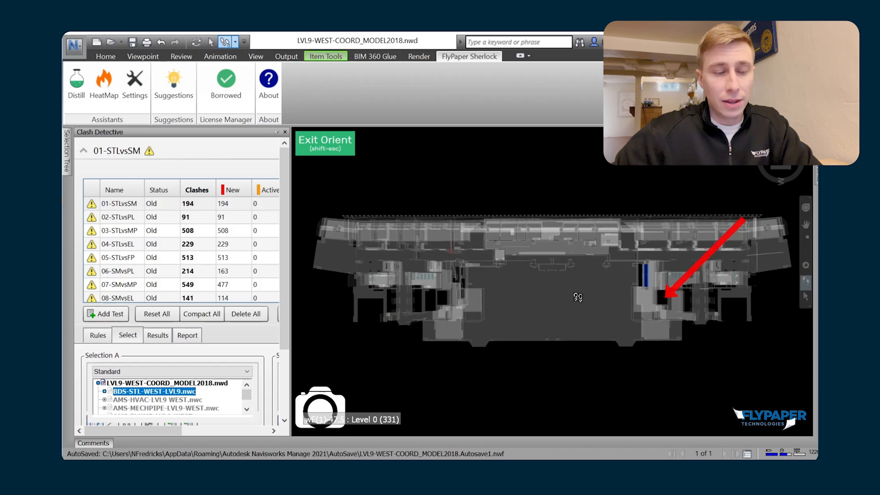
pyautogui.moveTo(598, 306)
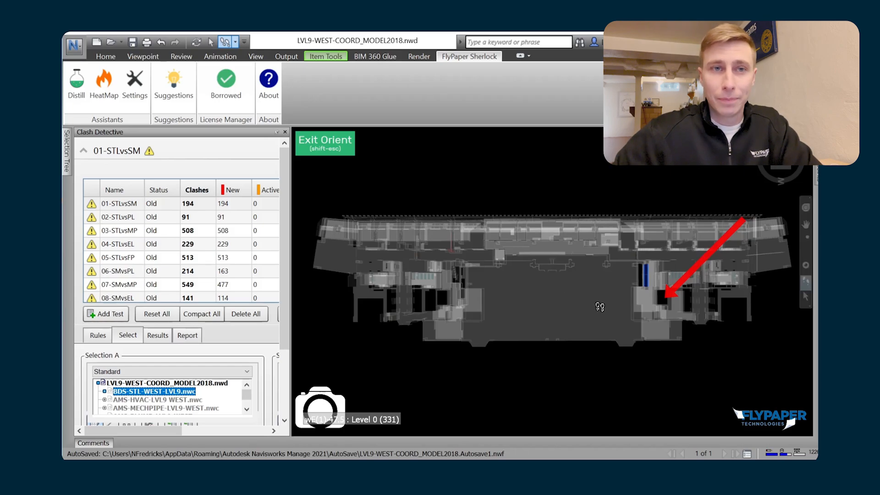
pyautogui.moveTo(574, 313)
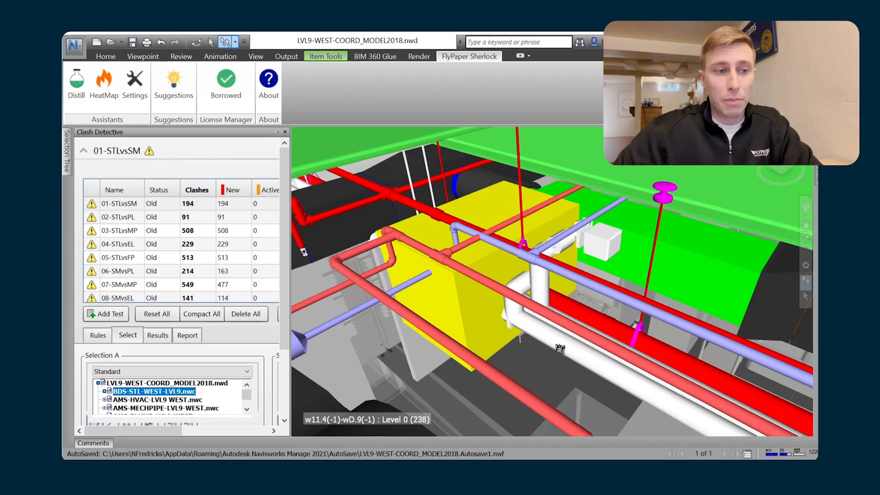
pyautogui.rightClick(558, 348)
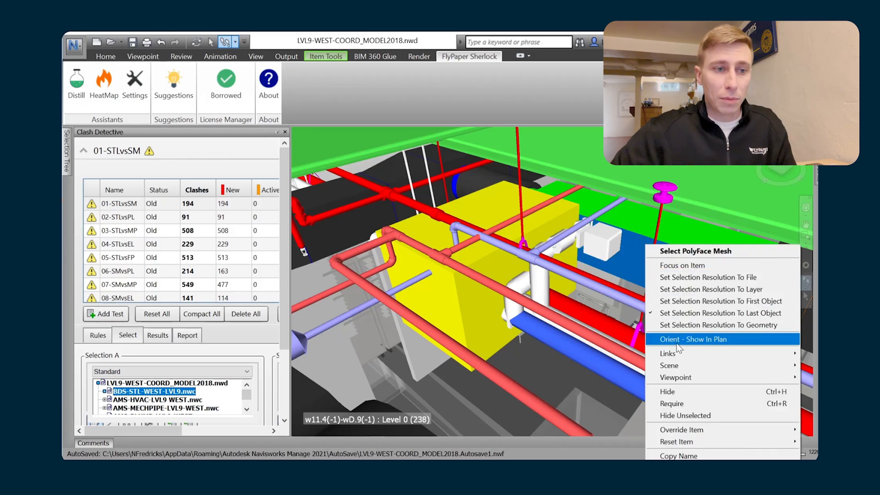
pyautogui.click(692, 339)
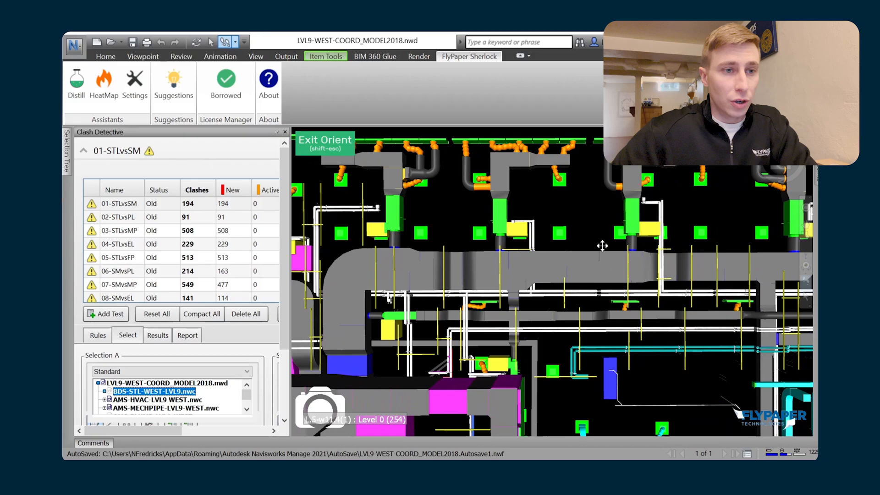
pyautogui.moveTo(602, 246); pyautogui.dragTo(589, 253)
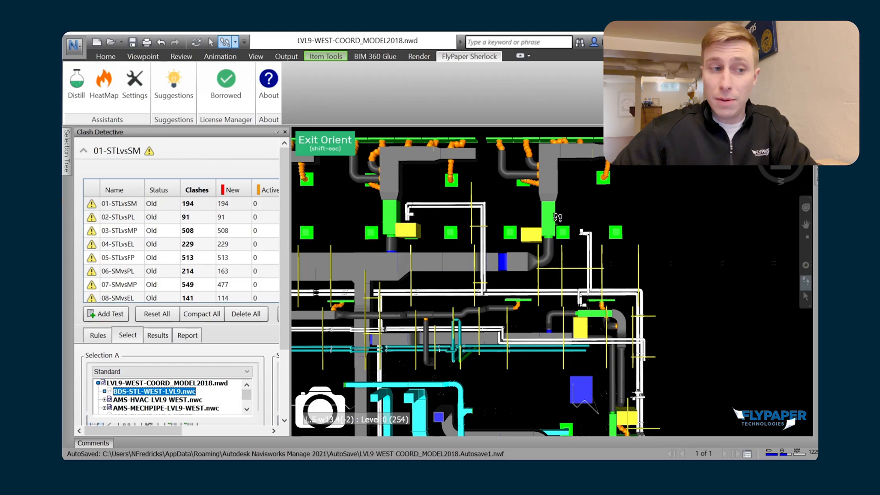
pyautogui.moveTo(555, 221)
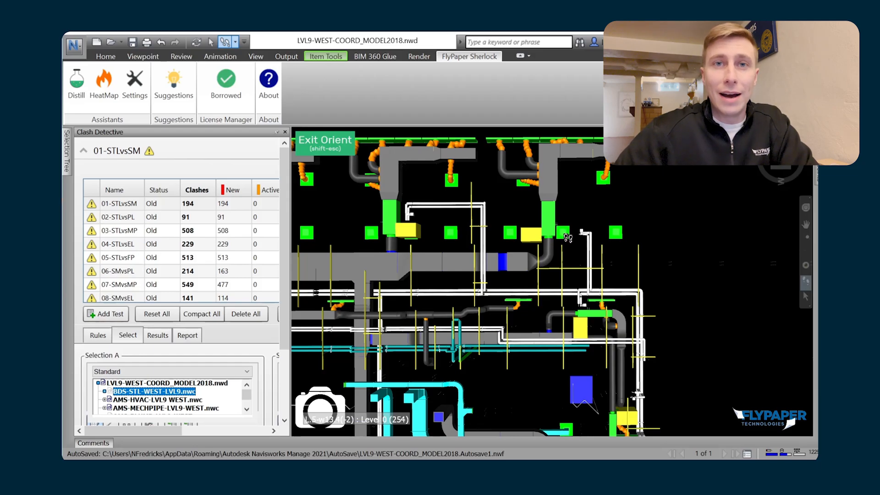
pyautogui.moveTo(399, 166)
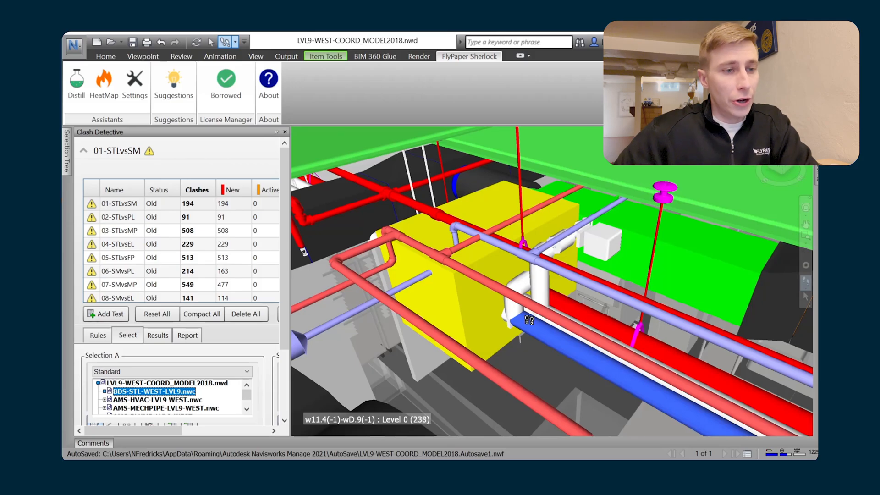
pyautogui.rightClick(527, 320)
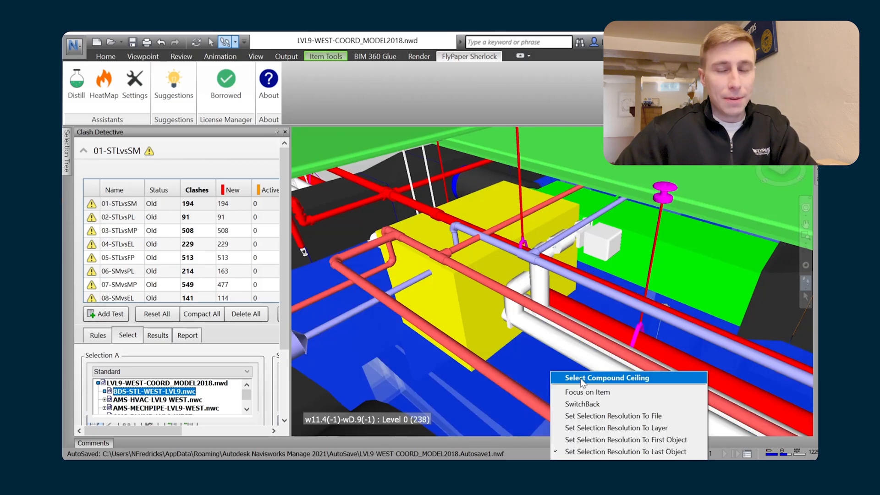
pyautogui.click(606, 376)
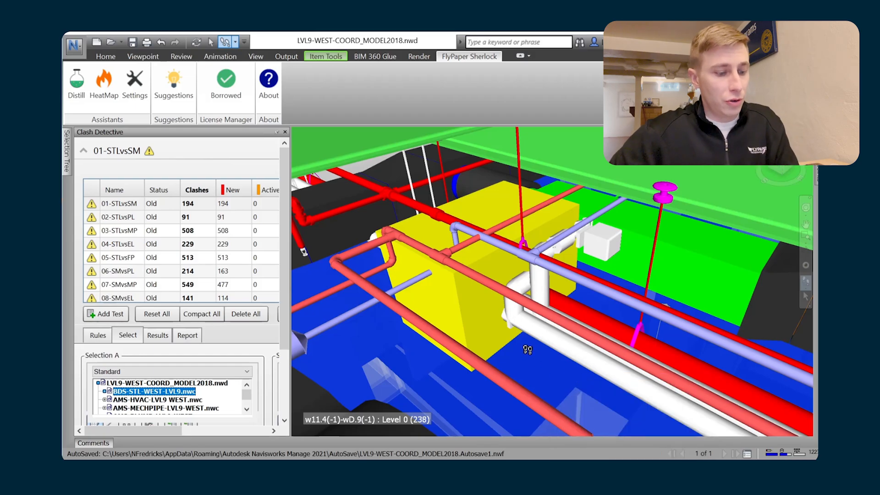
pyautogui.rightClick(527, 348)
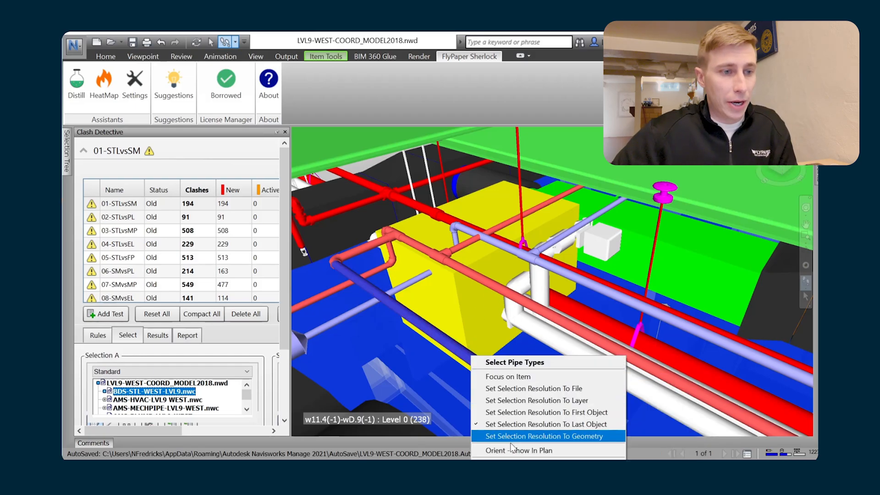
pyautogui.click(519, 450)
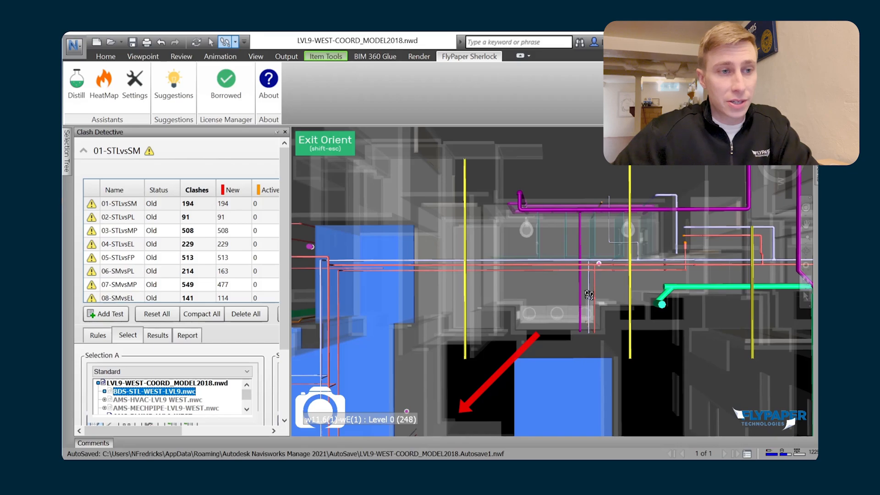
pyautogui.moveTo(605, 304)
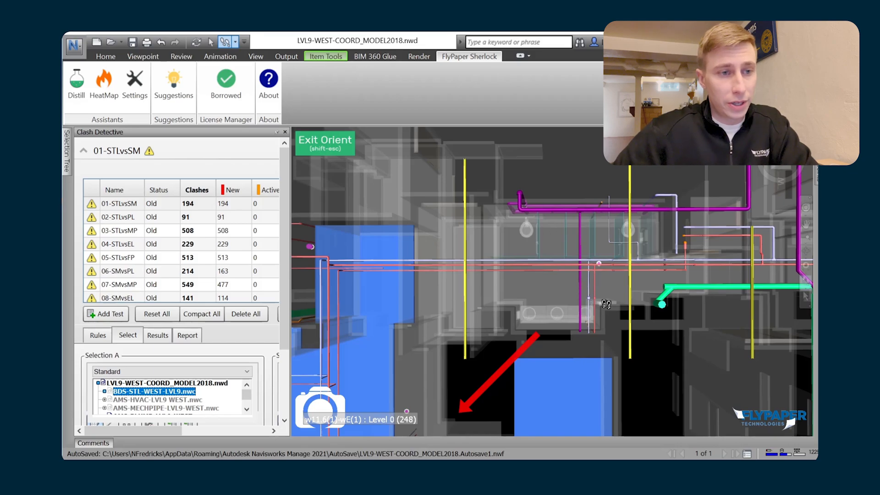
pyautogui.moveTo(600, 322)
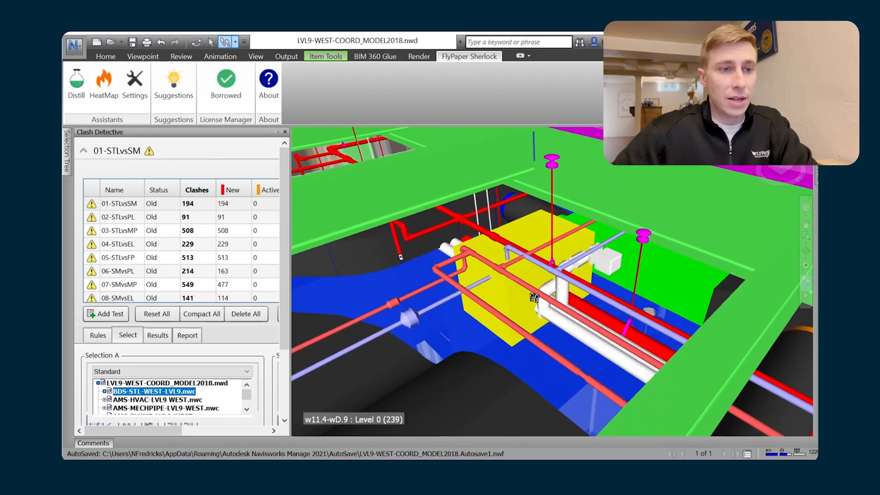
# - Orbit to the yellow unit and show it in the Orient plan view via the item context menu
pyautogui.moveTo(533, 297); pyautogui.dragTo(628, 325)
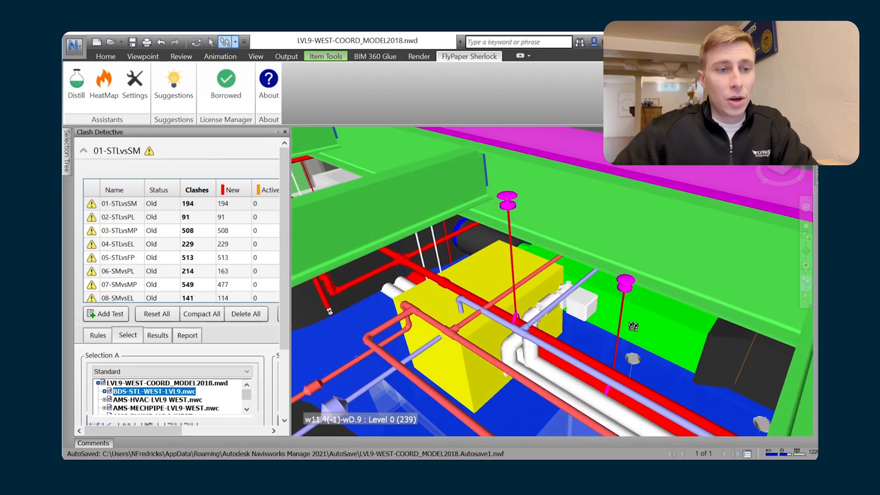
pyautogui.rightClick(632, 327)
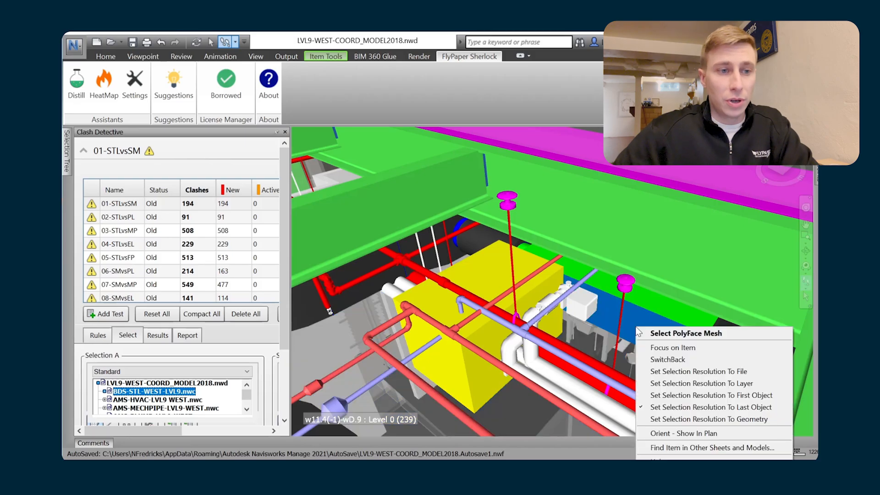
pyautogui.click(679, 433)
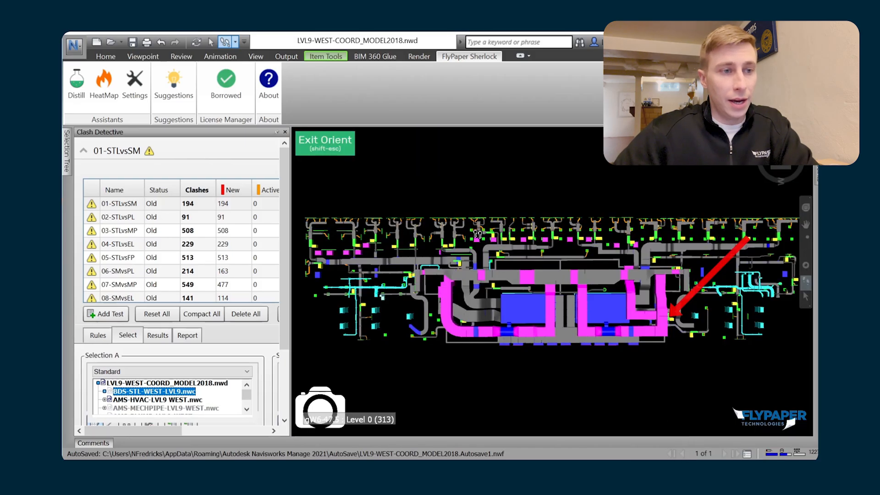
pyautogui.moveTo(684, 306)
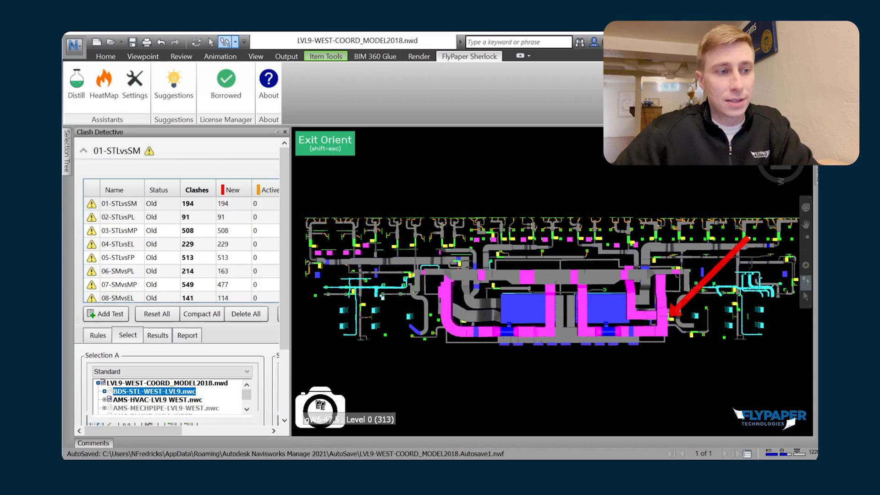
# - Save the plan snapshot as a viewpoint titled "Move this vav down 2'"
pyautogui.click(319, 407)
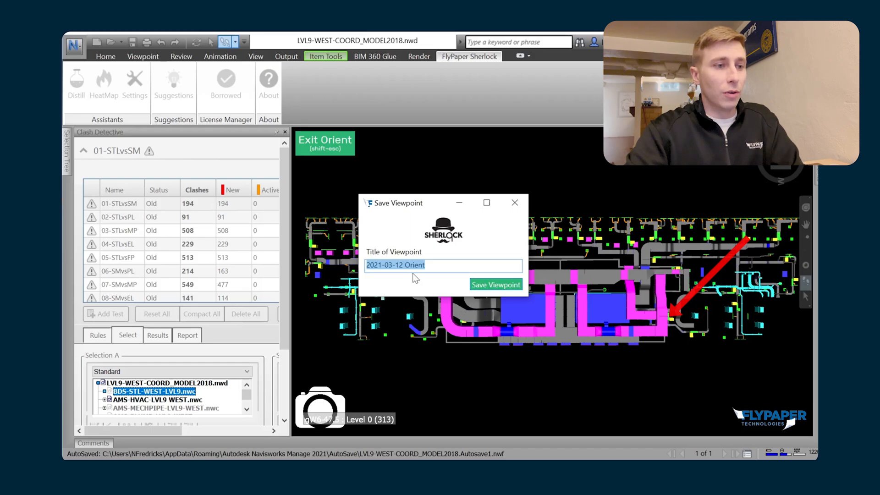
pyautogui.write("Move this vav down 2'")
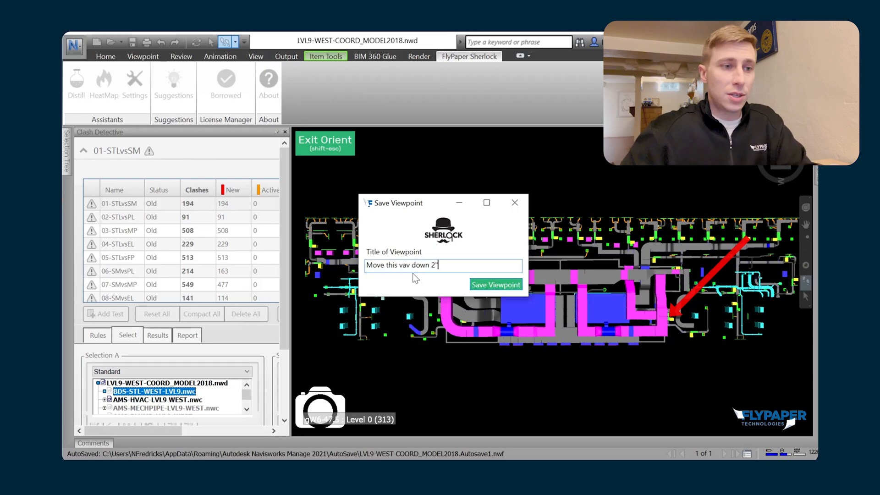
pyautogui.click(495, 284)
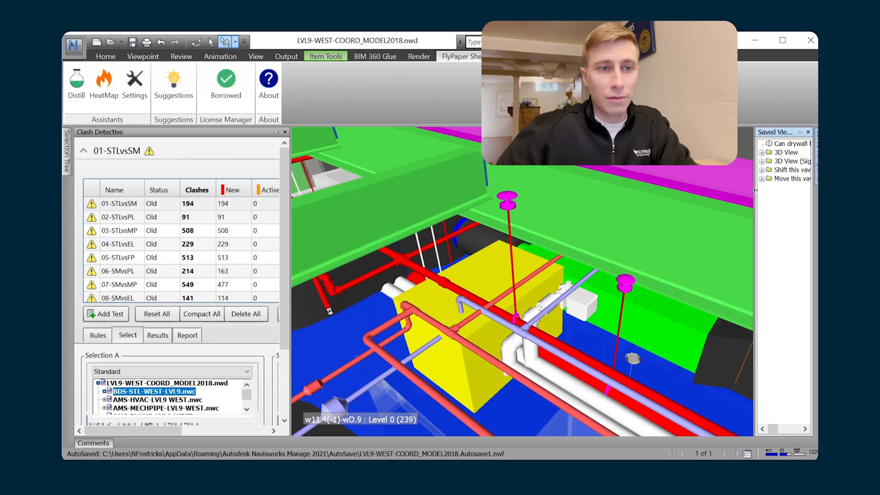
# - Expand the vav viewpoint folder and switch between Orient 3D View and Orient Plan, ending on 3D
pyautogui.click(788, 178)
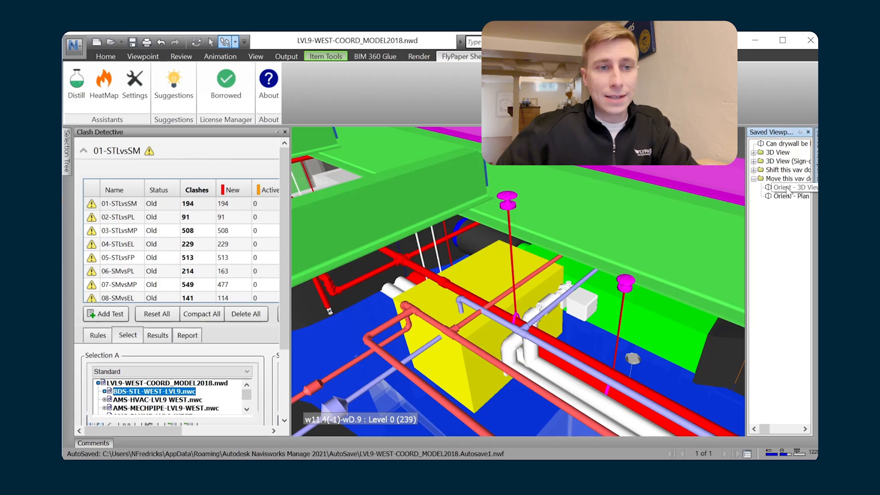
pyautogui.click(791, 187)
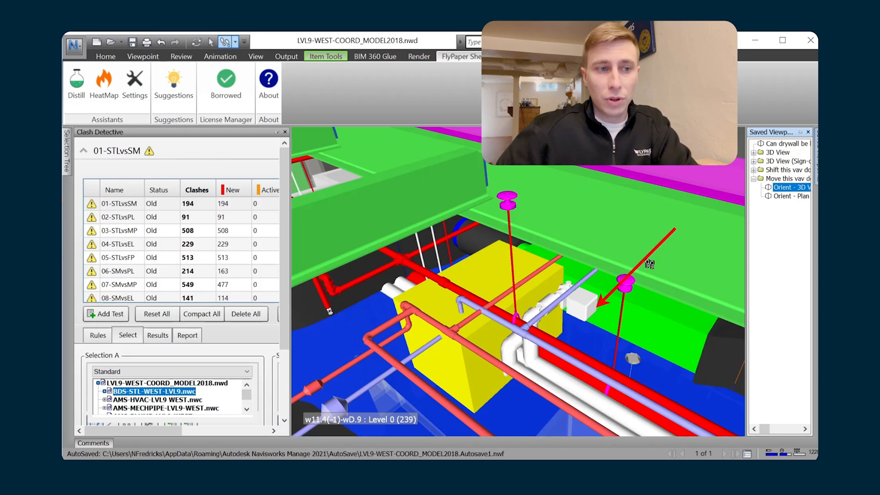
pyautogui.click(792, 196)
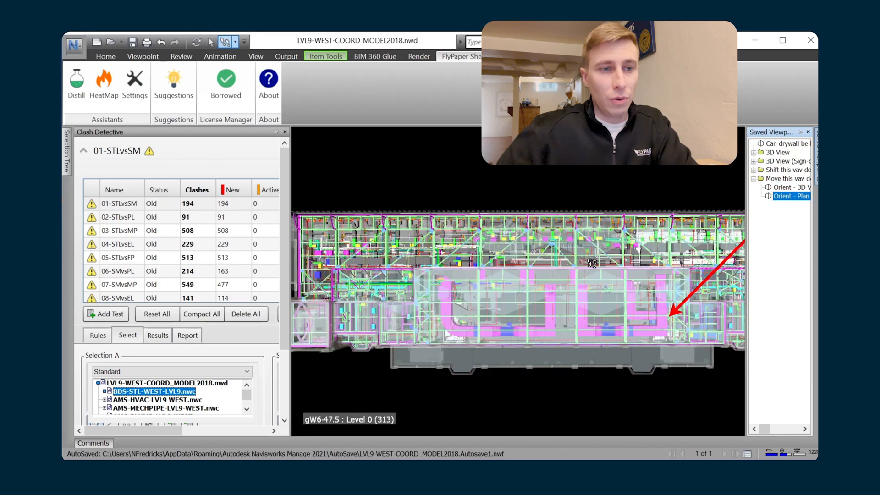
pyautogui.click(789, 187)
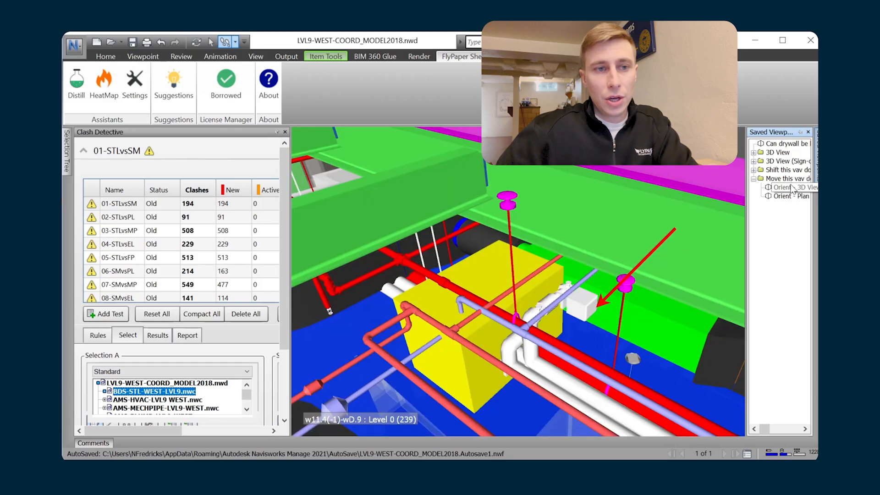
pyautogui.click(791, 187)
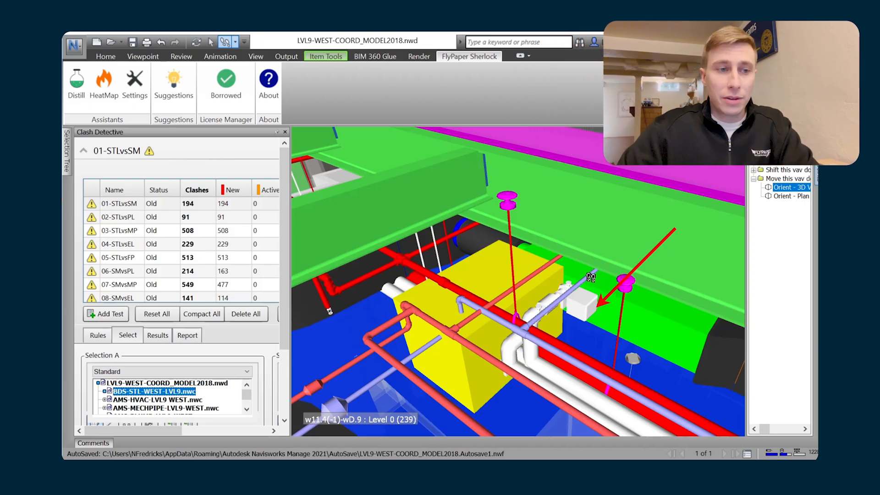
# - In Sherlock Settings, persist the Arch set in Orient and save settings for the current model
pyautogui.click(134, 81)
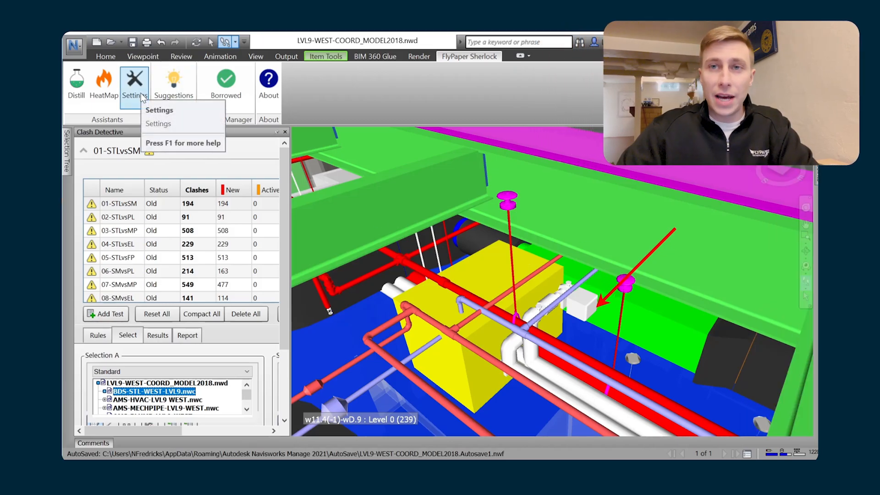
pyautogui.click(159, 109)
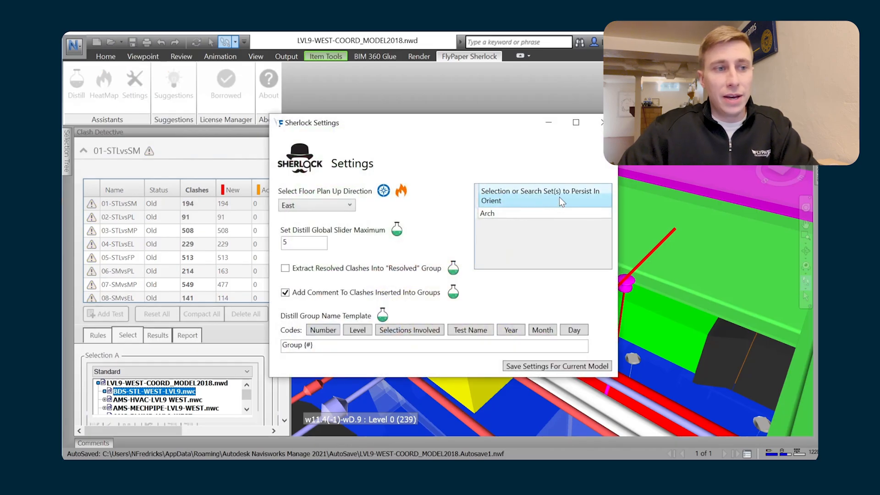
pyautogui.moveTo(505, 202)
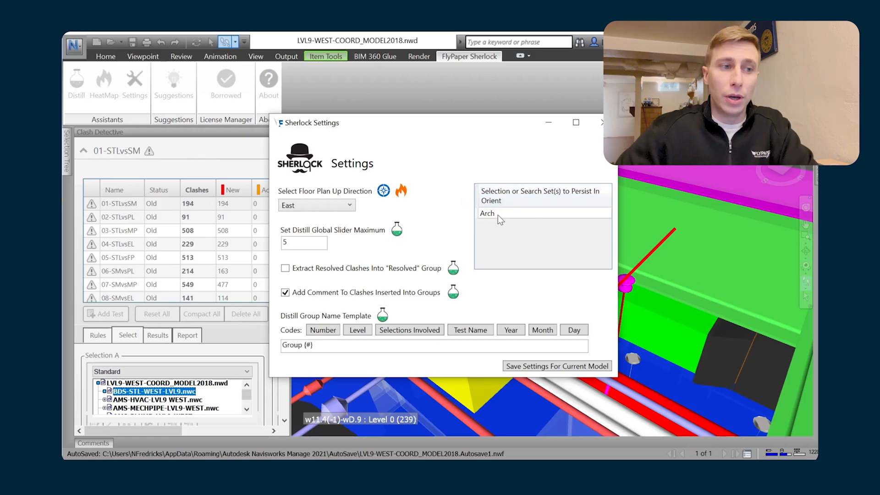
pyautogui.click(486, 212)
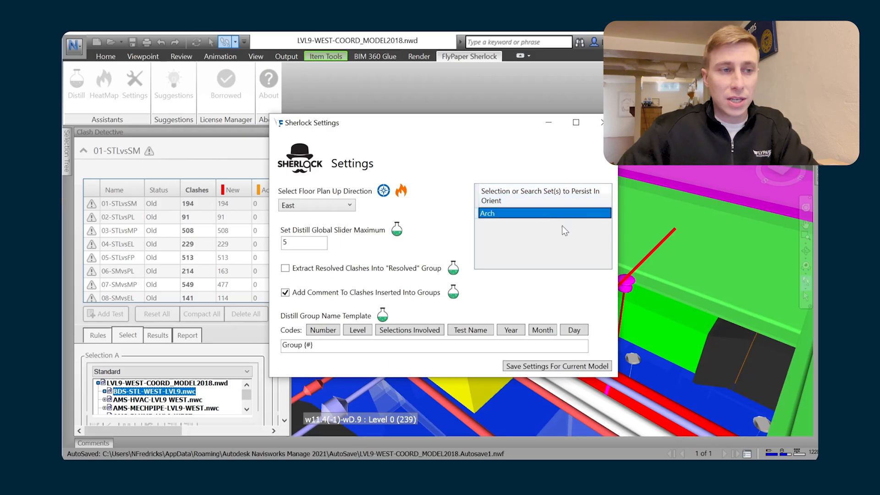
pyautogui.click(556, 366)
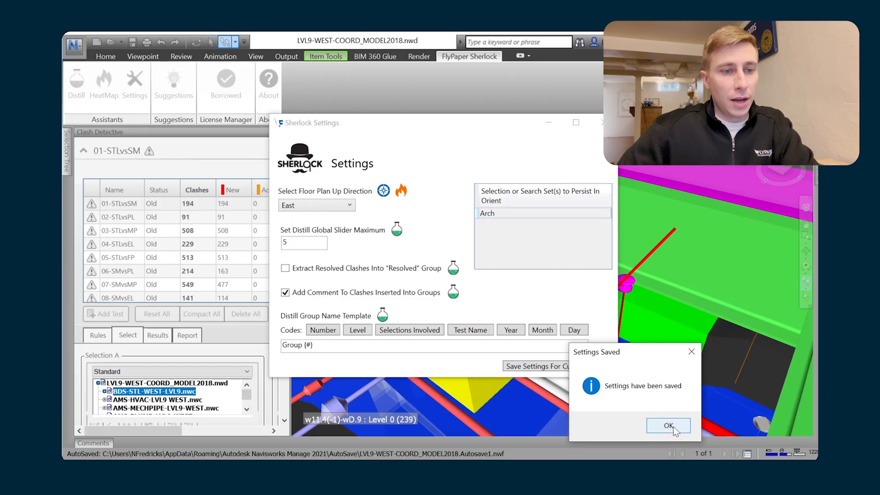
pyautogui.click(667, 425)
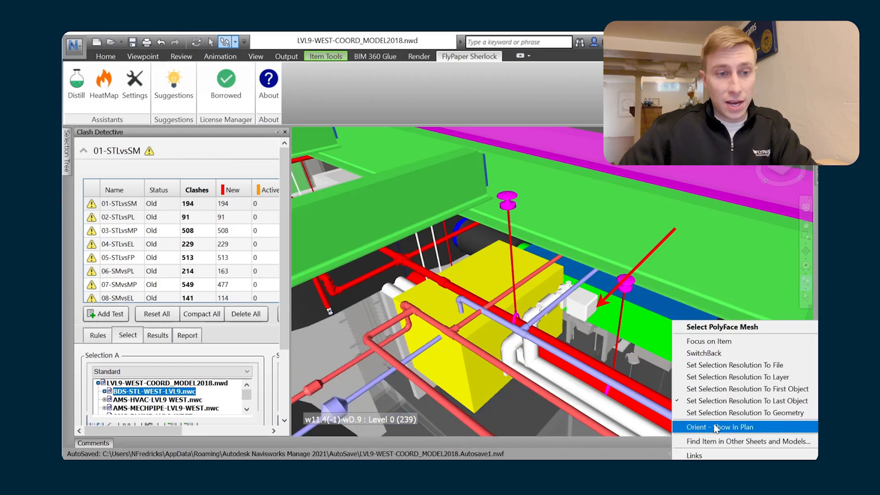
# - Show the selected item in the Orient plan view with the grey architecture kept visible
pyautogui.click(722, 427)
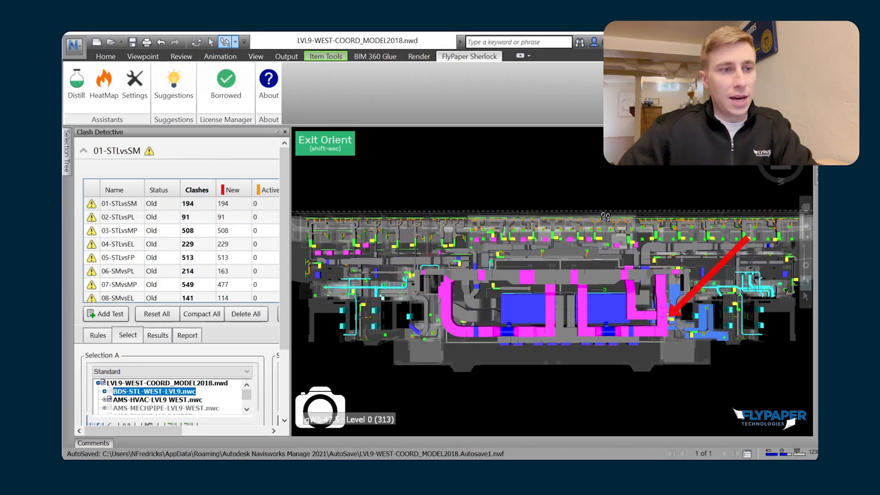